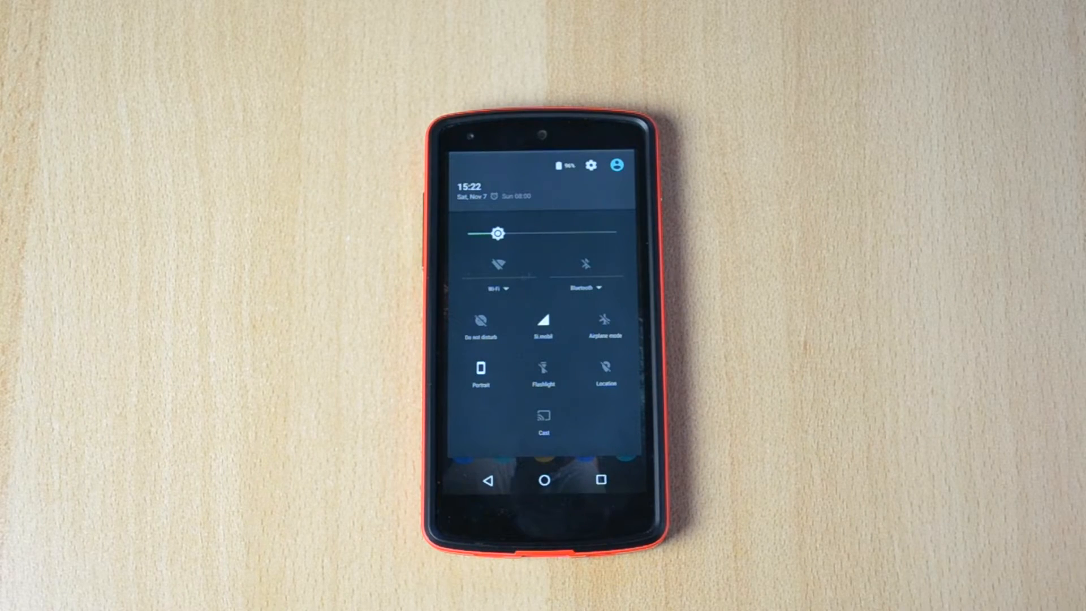
Step: Open Settings with the gear icon in the pulled-down quick settings shade
click(591, 166)
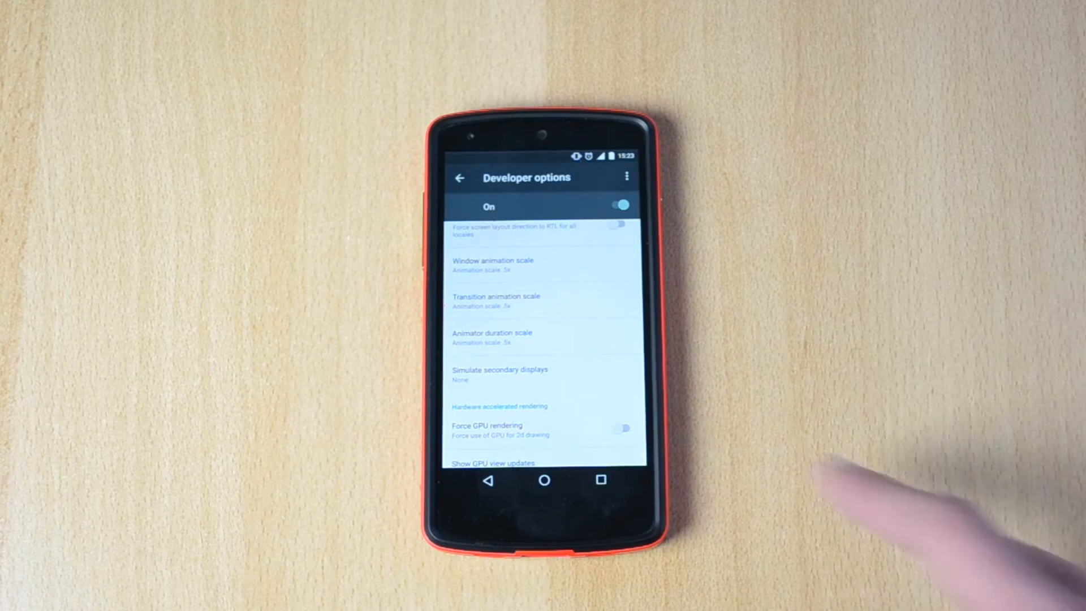
Step: Choose an animation scale option under Developer options' window, transition and animator settings
click(493, 265)
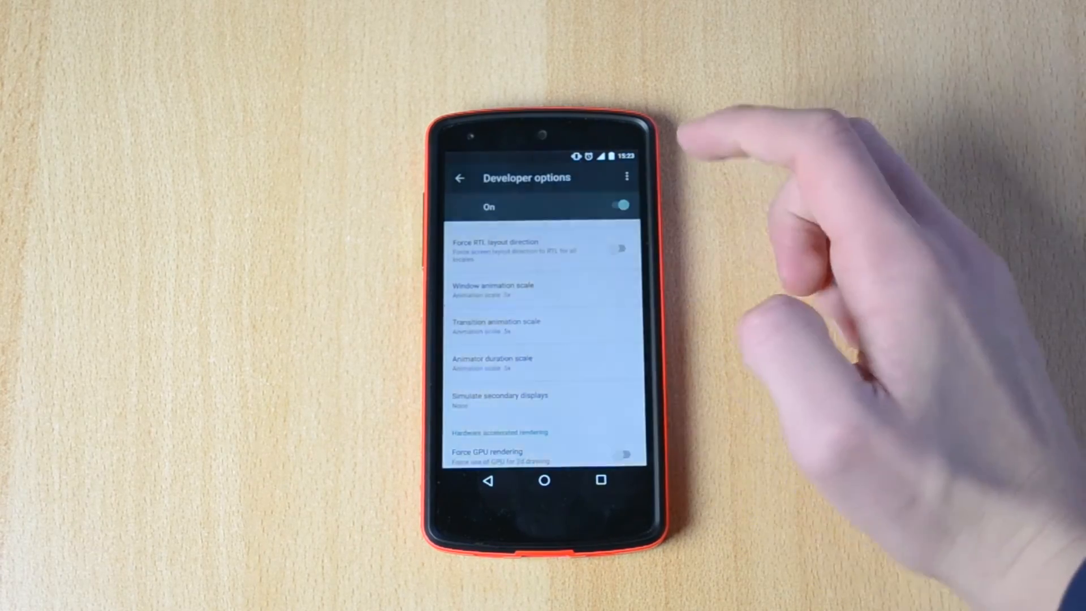
Step: Finish the remaining animation scales at 0.5x, then go Home to the launcher
click(496, 326)
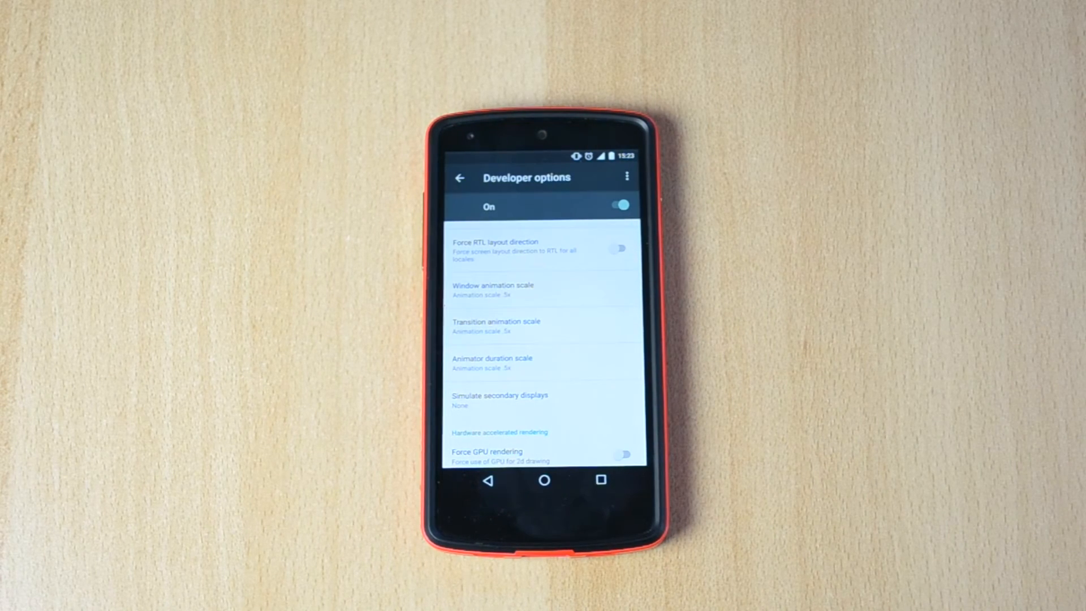
click(491, 290)
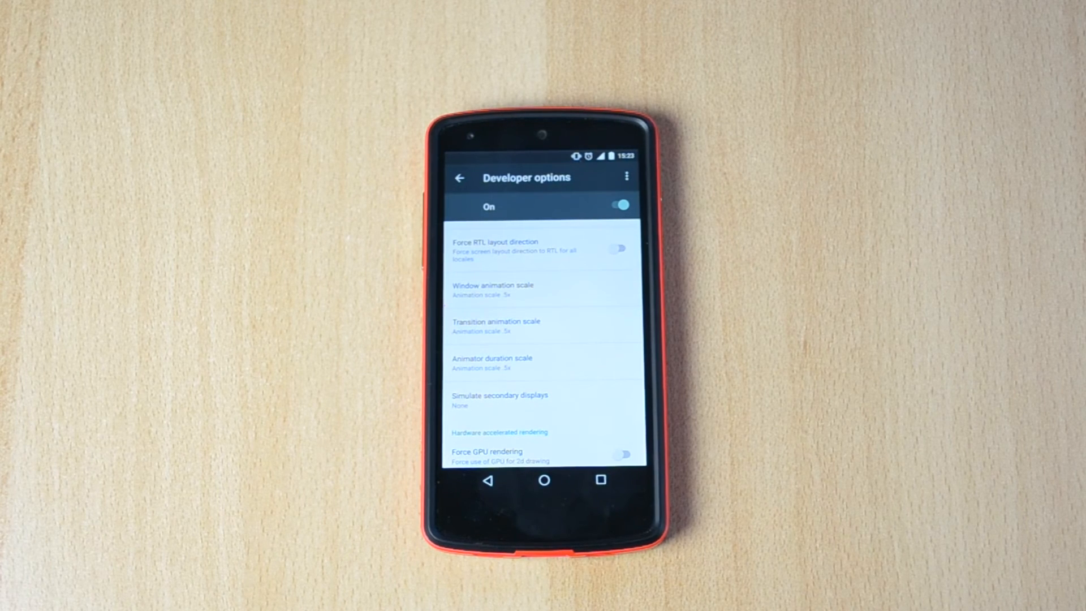
click(544, 480)
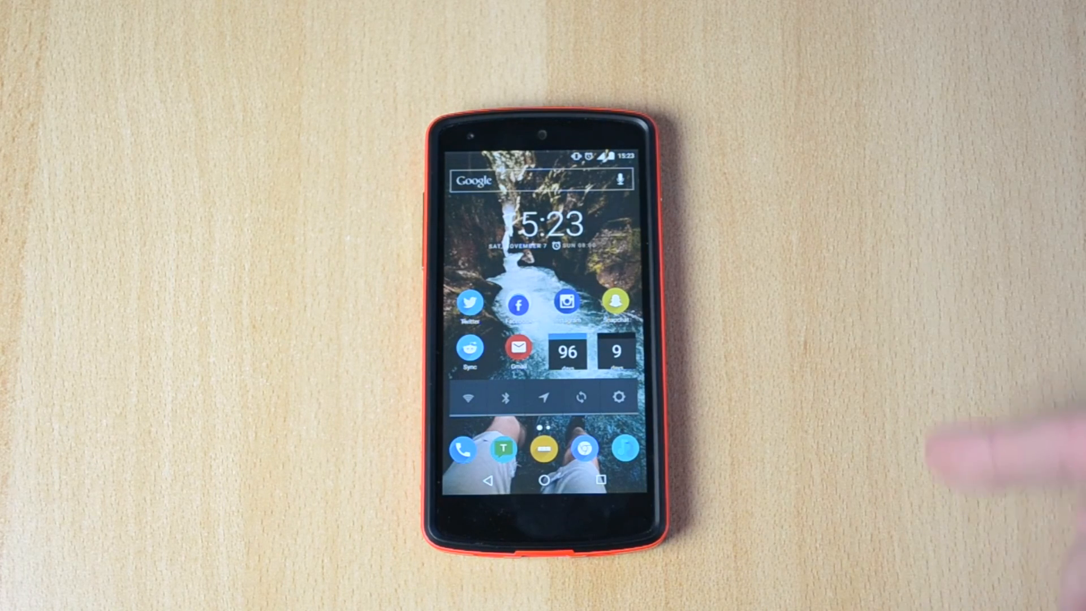